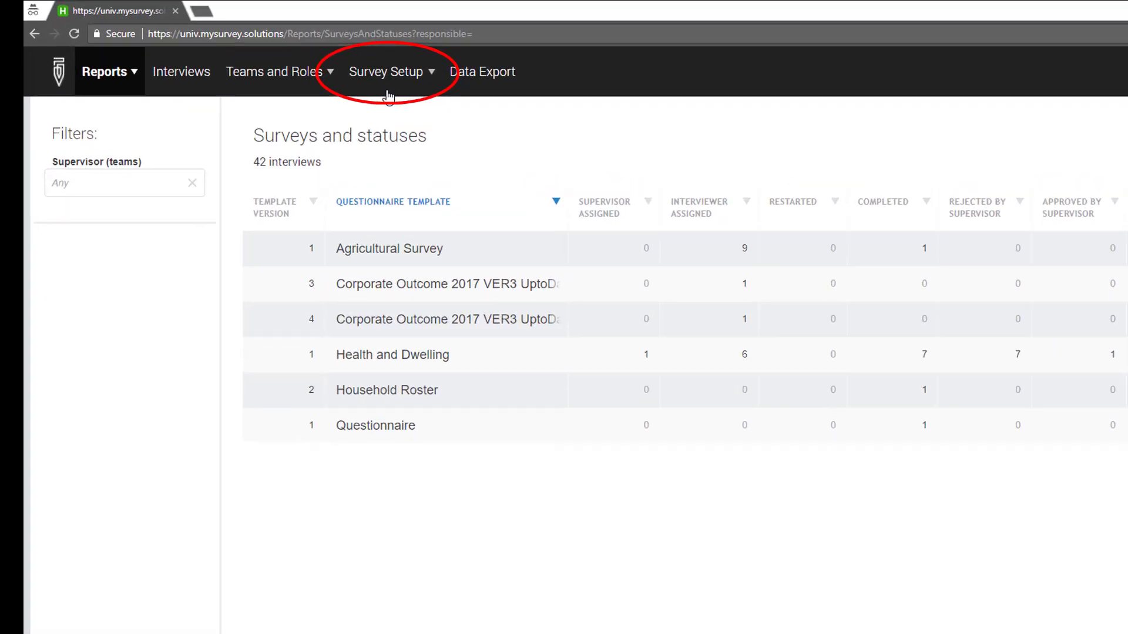
From Survey Setup > Questionnaires, start a new assignment for the Employees register questionnaire.
{"action": "left_click", "coordinate": [385, 70]}
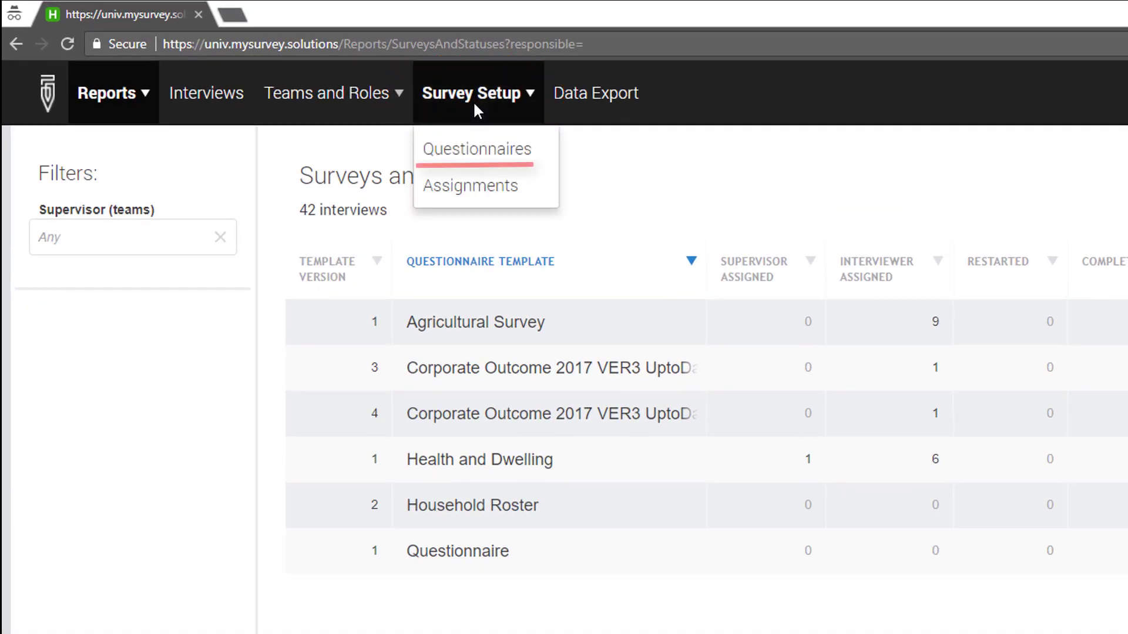
{"action": "left_click", "coordinate": [477, 150]}
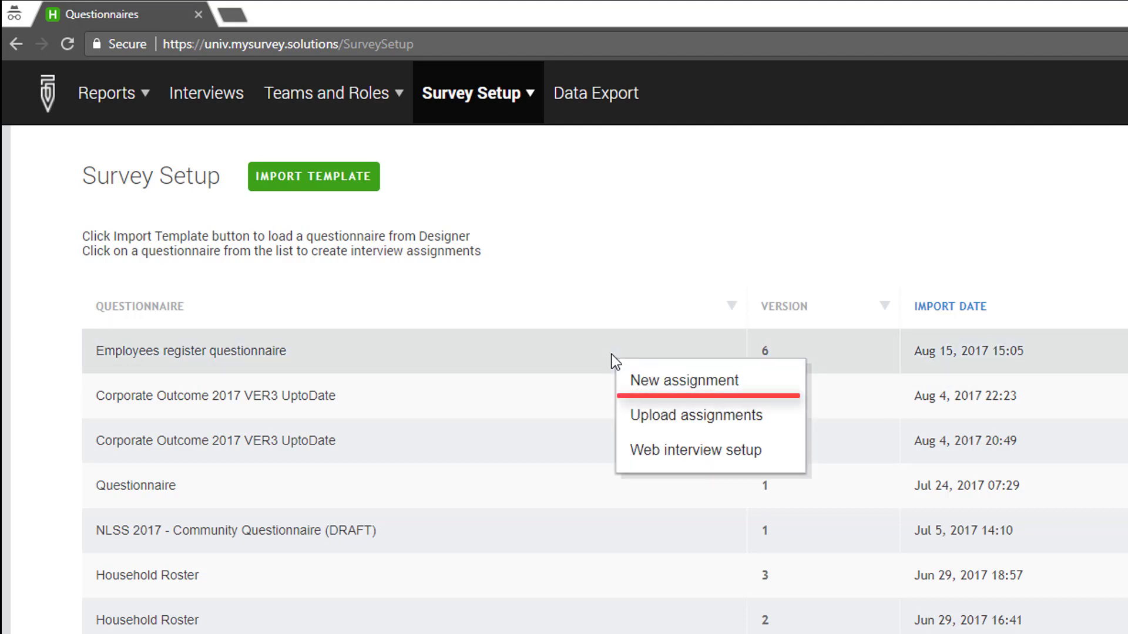
{"action": "left_click", "coordinate": [683, 381]}
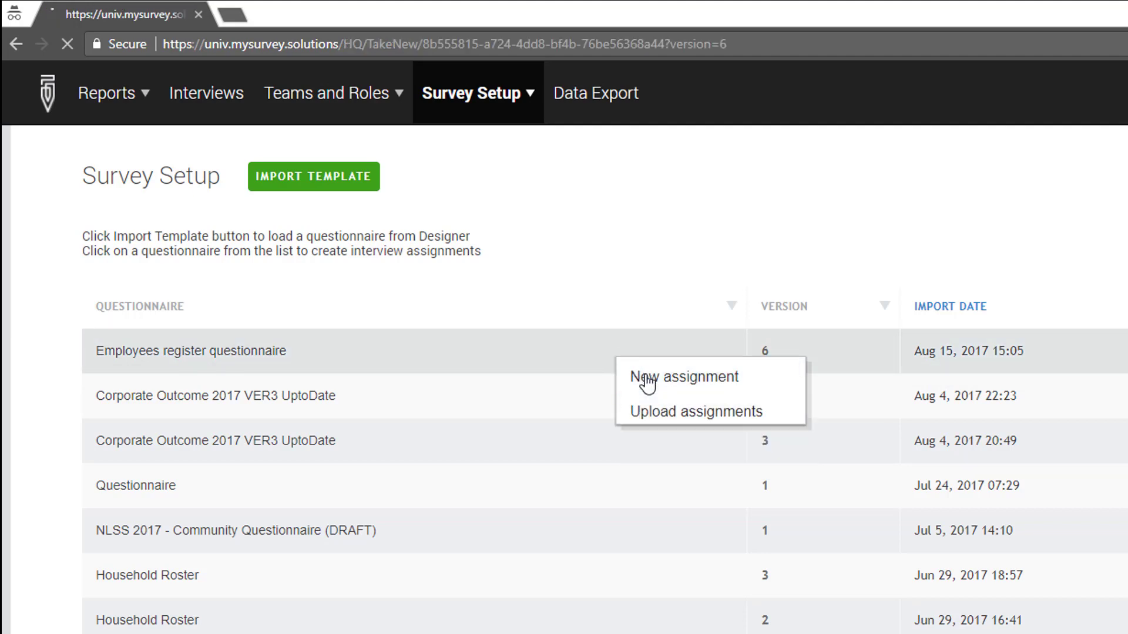
{"action": "left_click", "coordinate": [685, 377]}
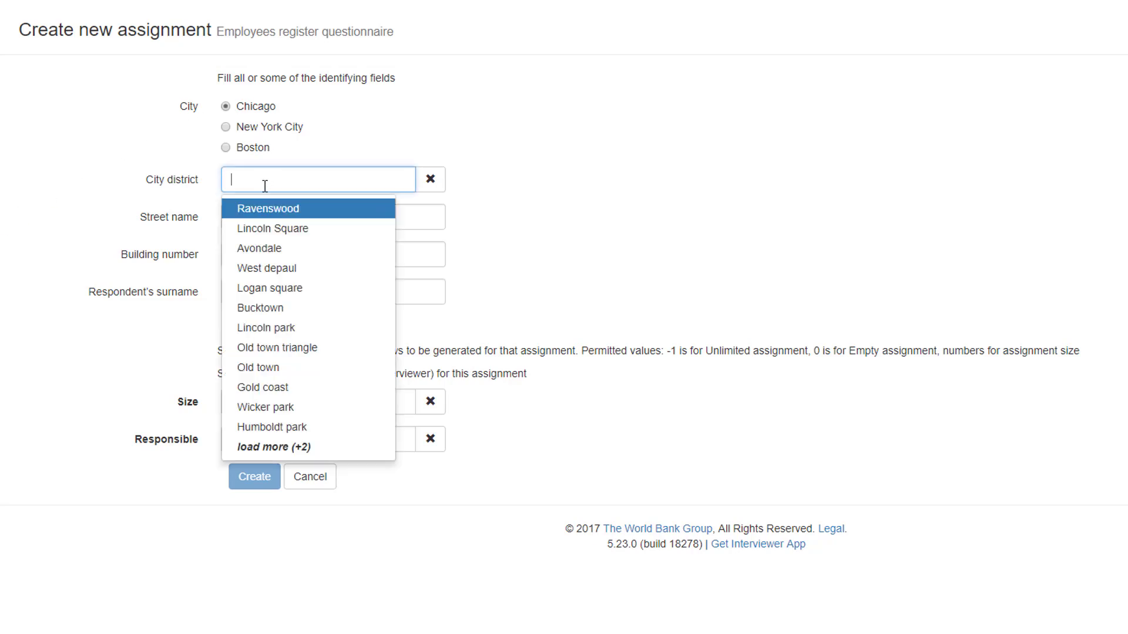
Choose Ravenswood as the city district for the Chicago assignment.
{"action": "left_click", "coordinate": [268, 209]}
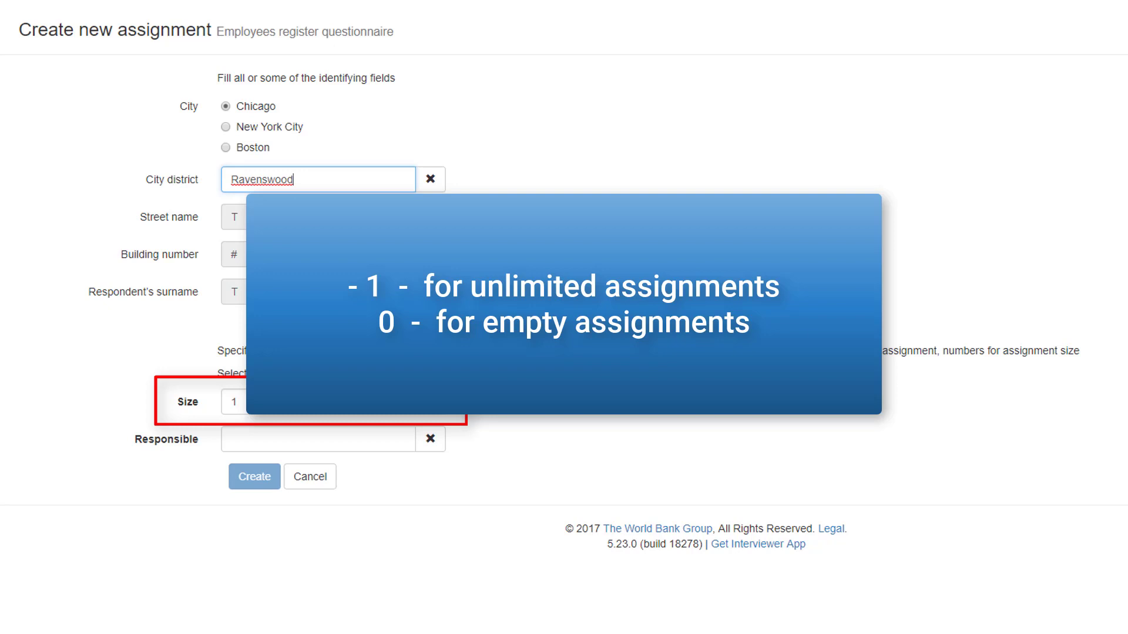
{"action": "left_click", "coordinate": [310, 401]}
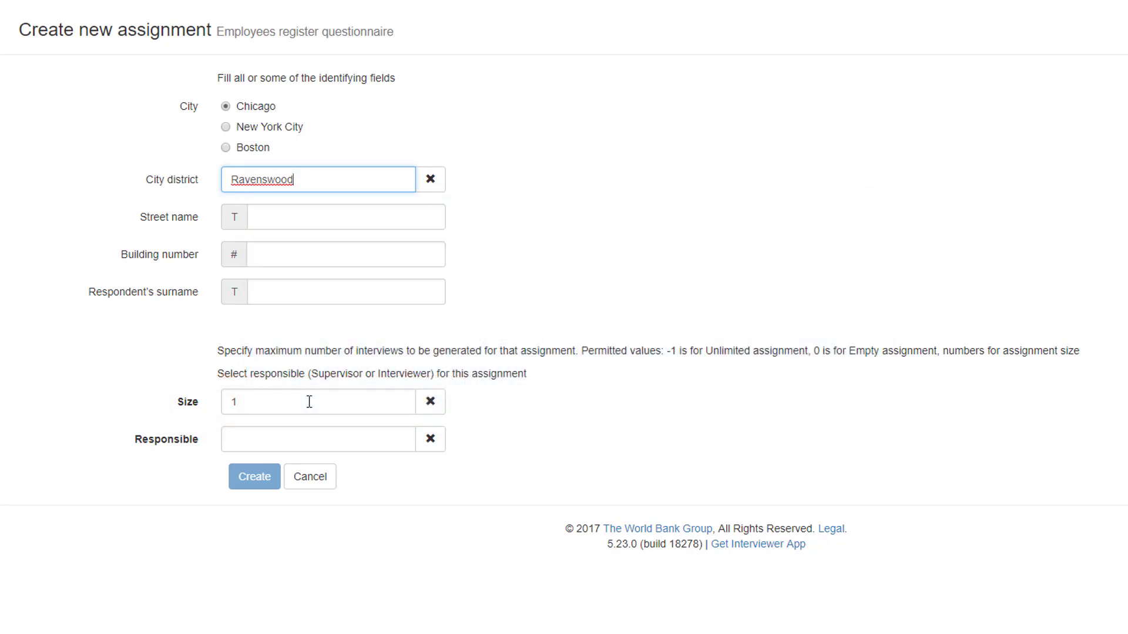
{"action": "type", "text": "16"}
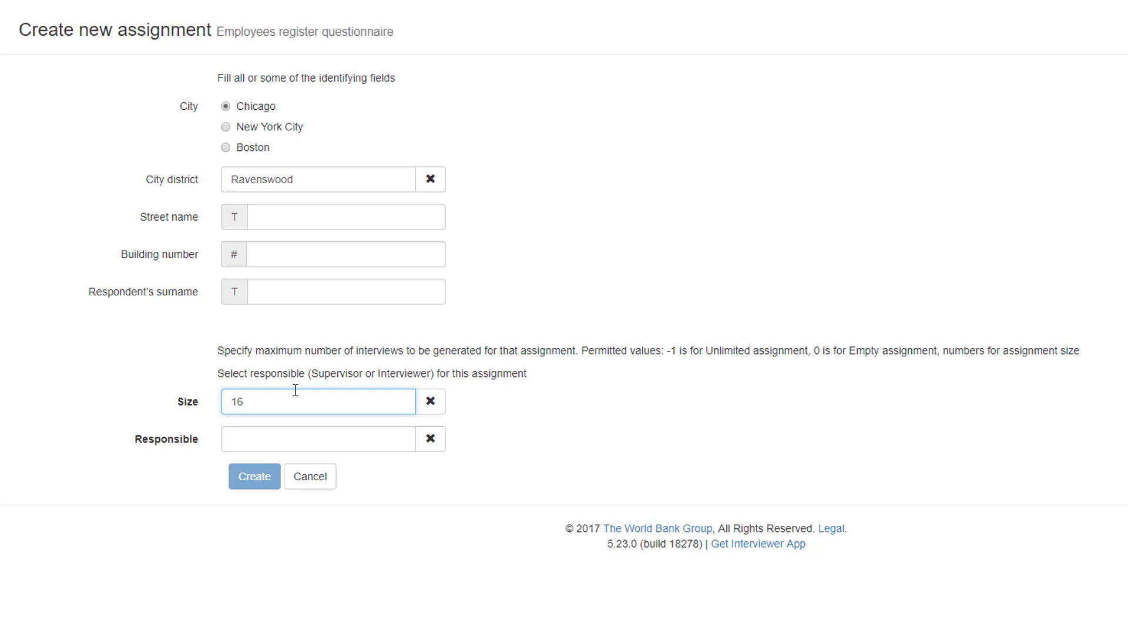
{"action": "left_click", "coordinate": [317, 440]}
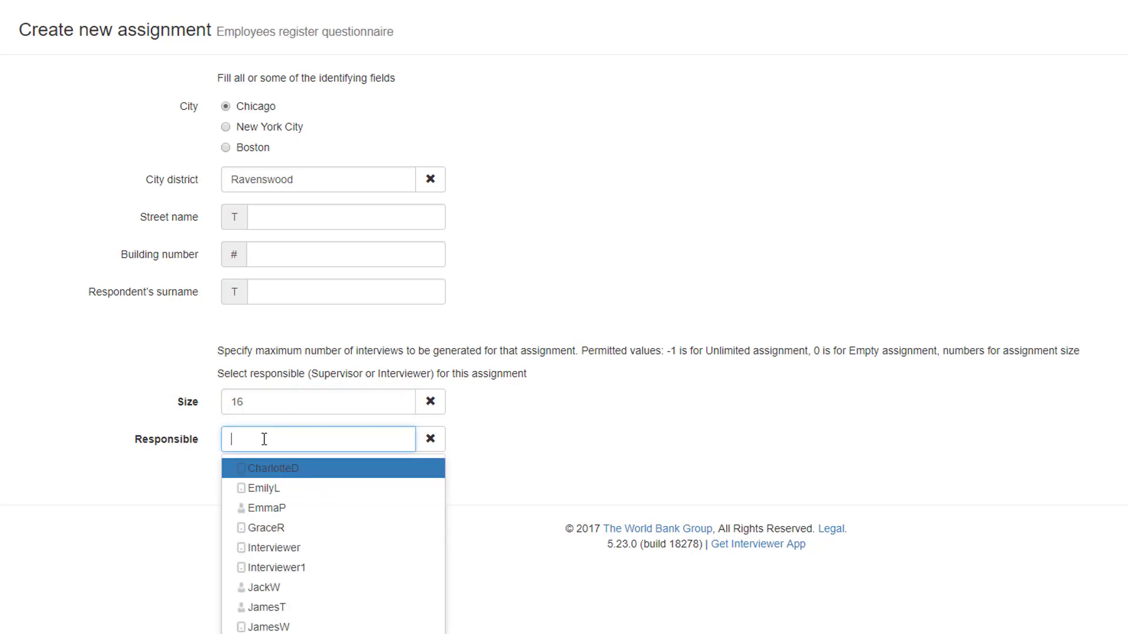
{"action": "type", "text": "Re"}
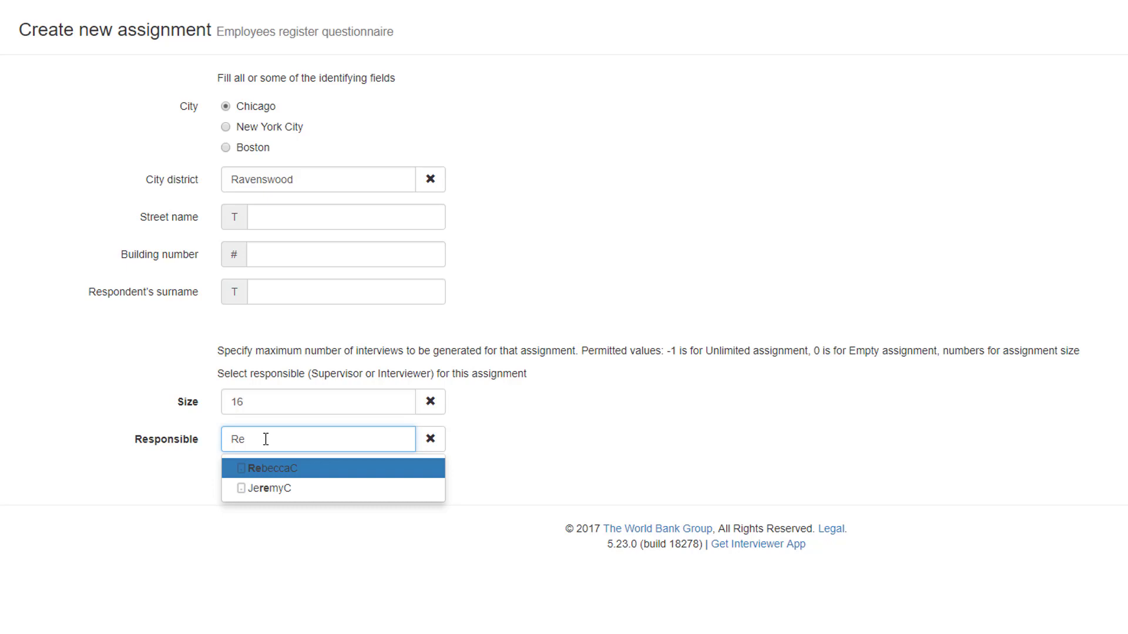
{"action": "left_click", "coordinate": [273, 468]}
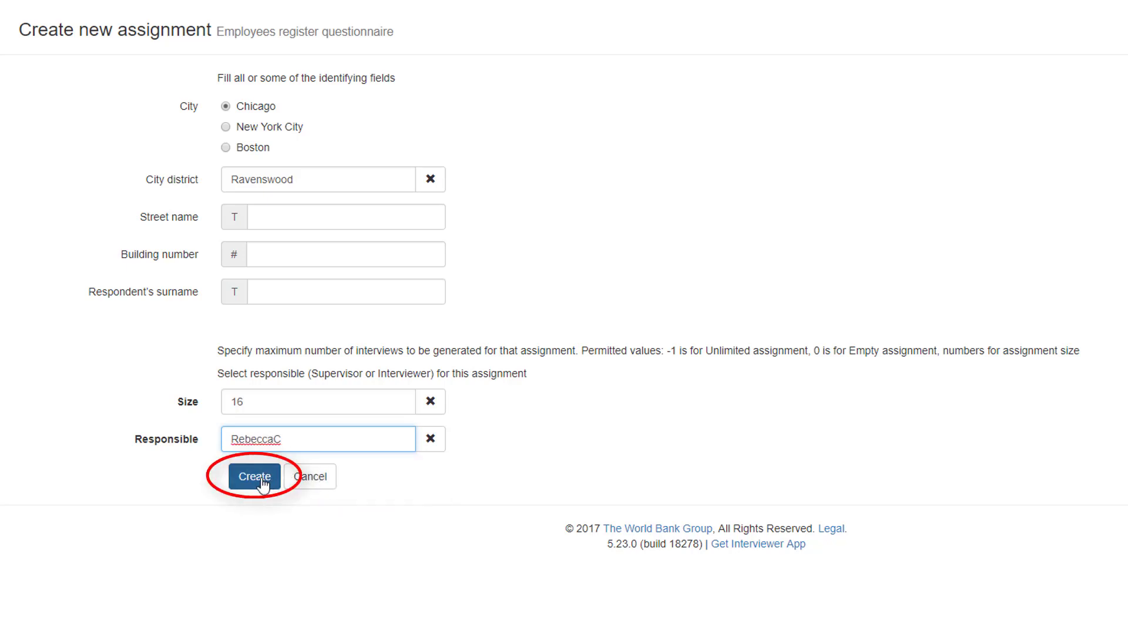
{"action": "left_click", "coordinate": [254, 477]}
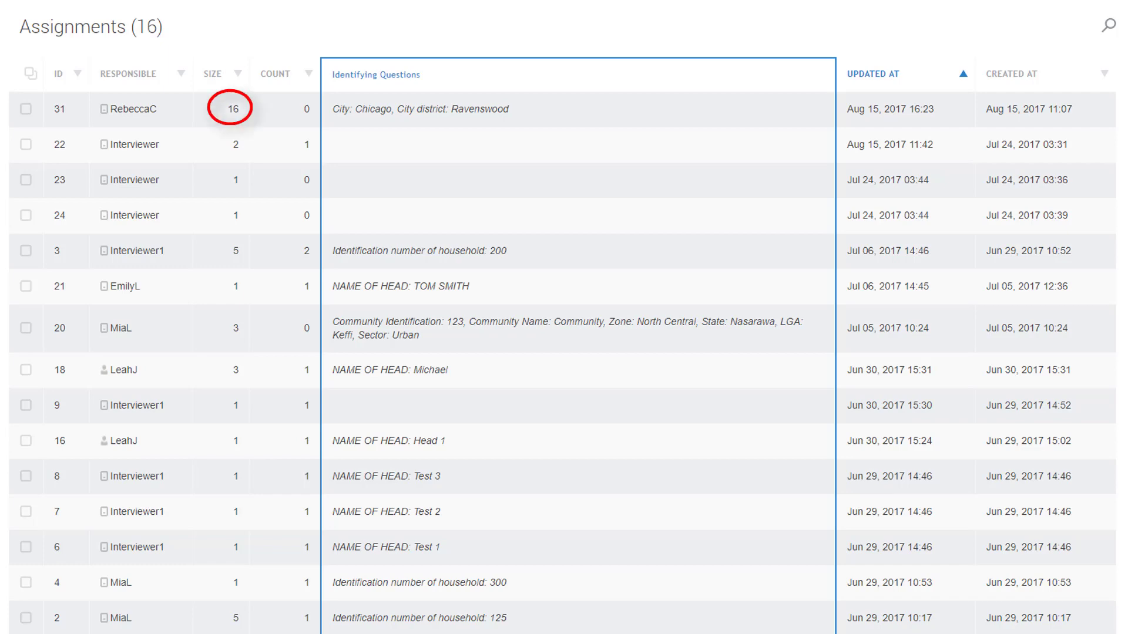
{"action": "mouse_move", "coordinate": [237, 129]}
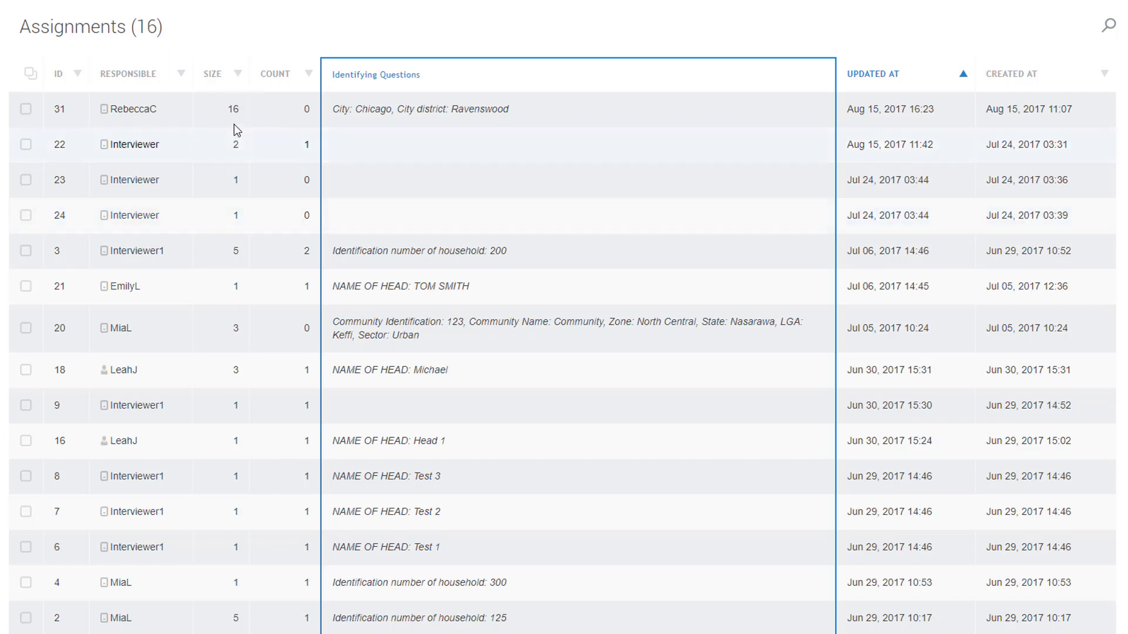
Edit assignment 31's size from 16 to 20 in the assignments list and save it.
{"action": "left_click", "coordinate": [232, 109]}
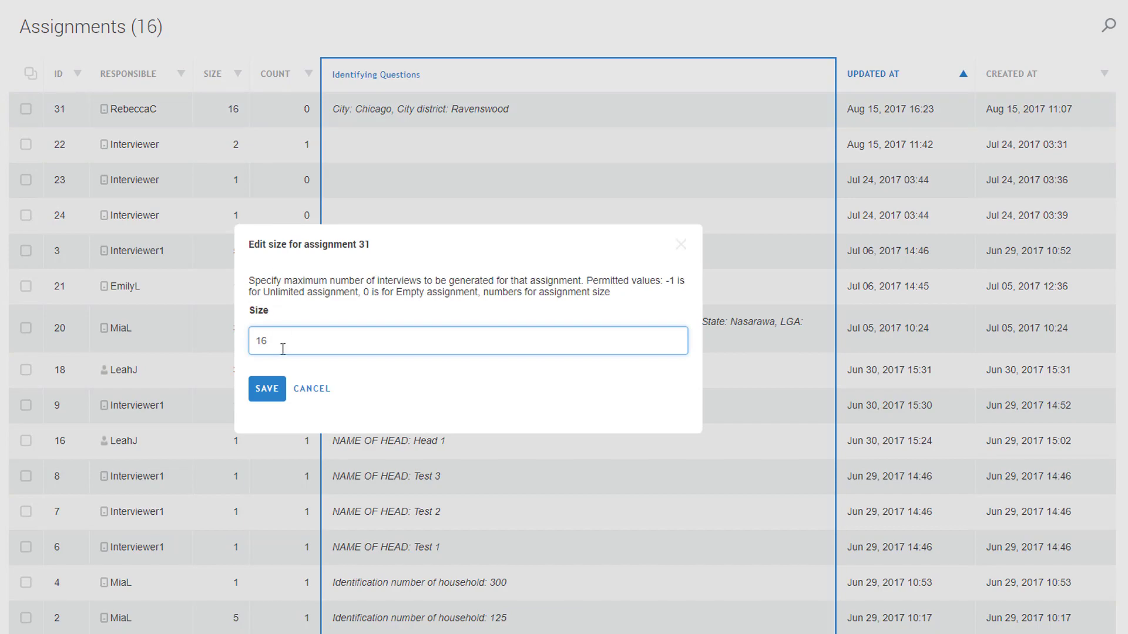
{"action": "type", "text": "20"}
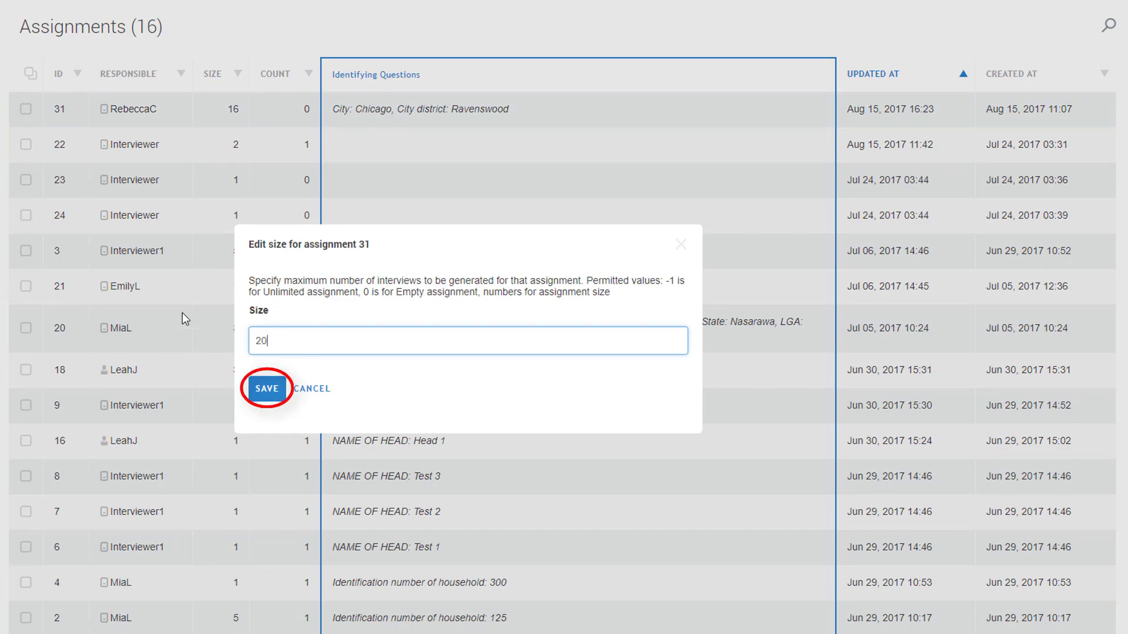
{"action": "left_click", "coordinate": [267, 388]}
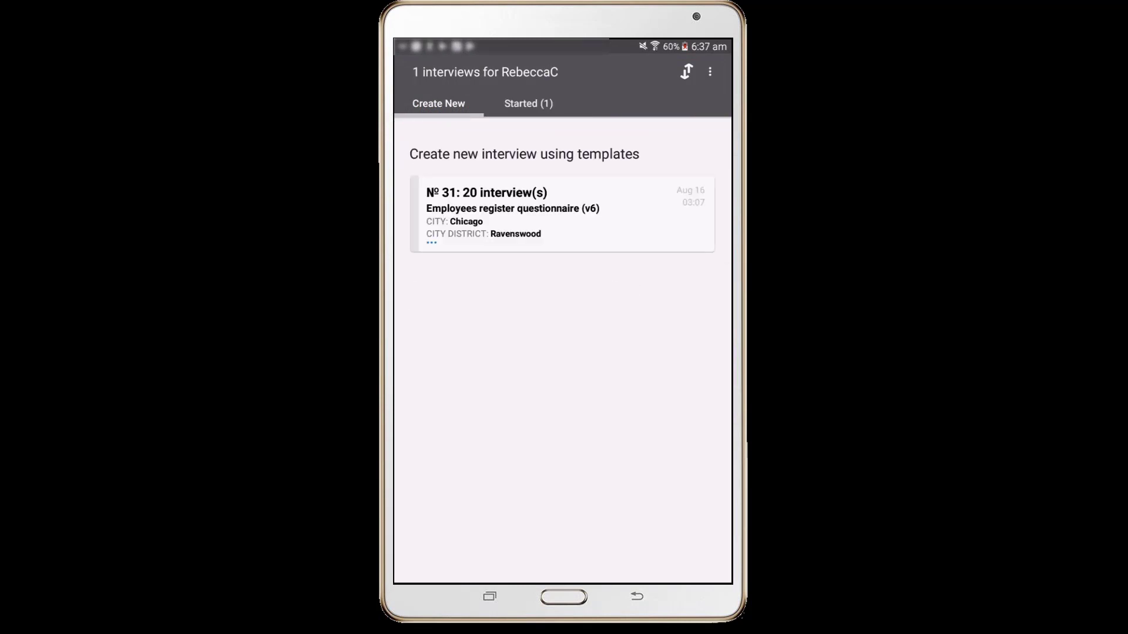
{"action": "left_click", "coordinate": [430, 243]}
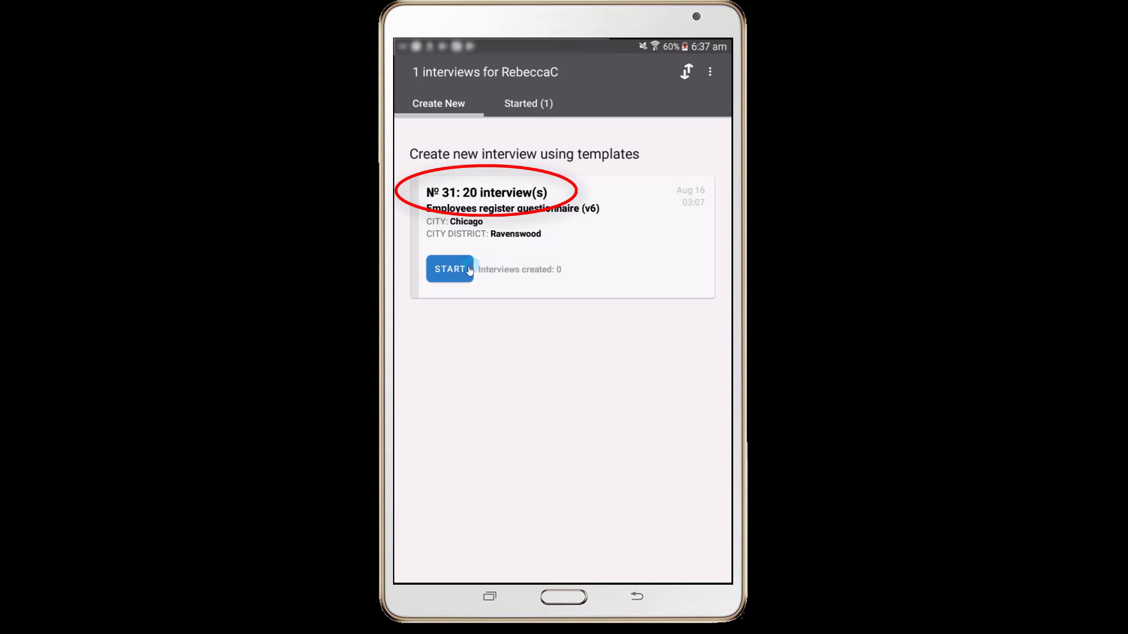
{"action": "left_click", "coordinate": [449, 269]}
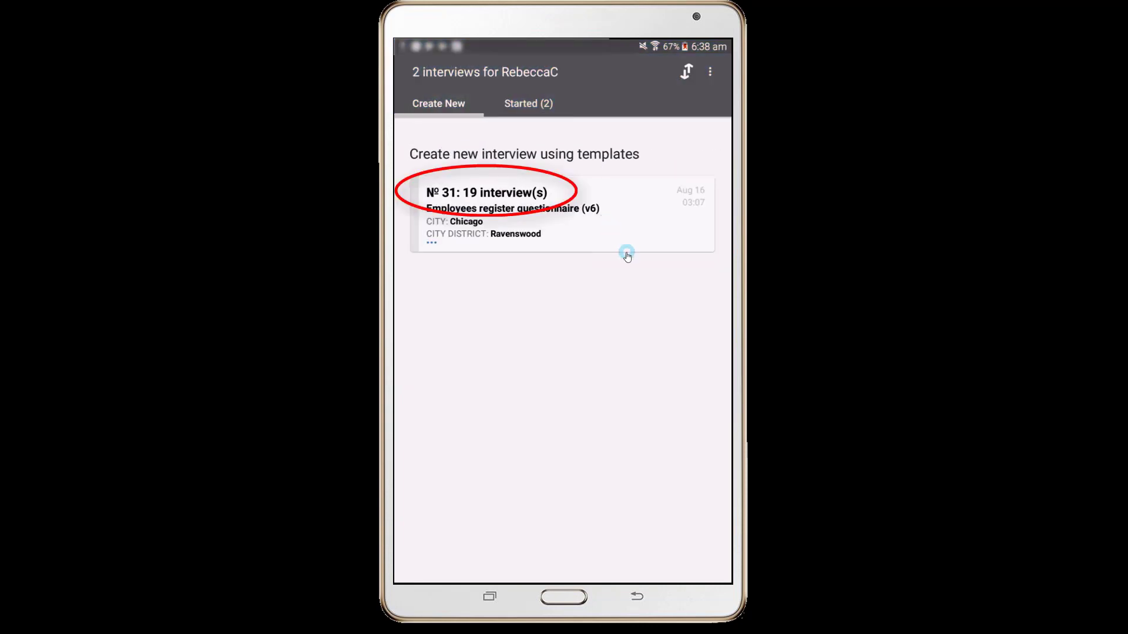
{"action": "mouse_move", "coordinate": [632, 298]}
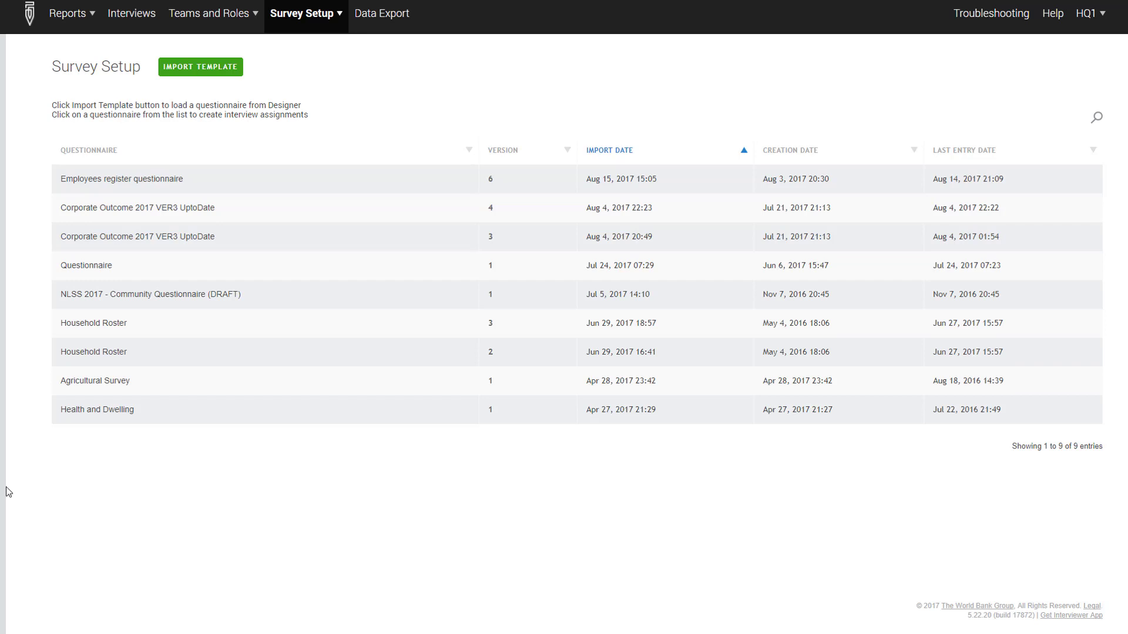
{"action": "mouse_move", "coordinate": [258, 185]}
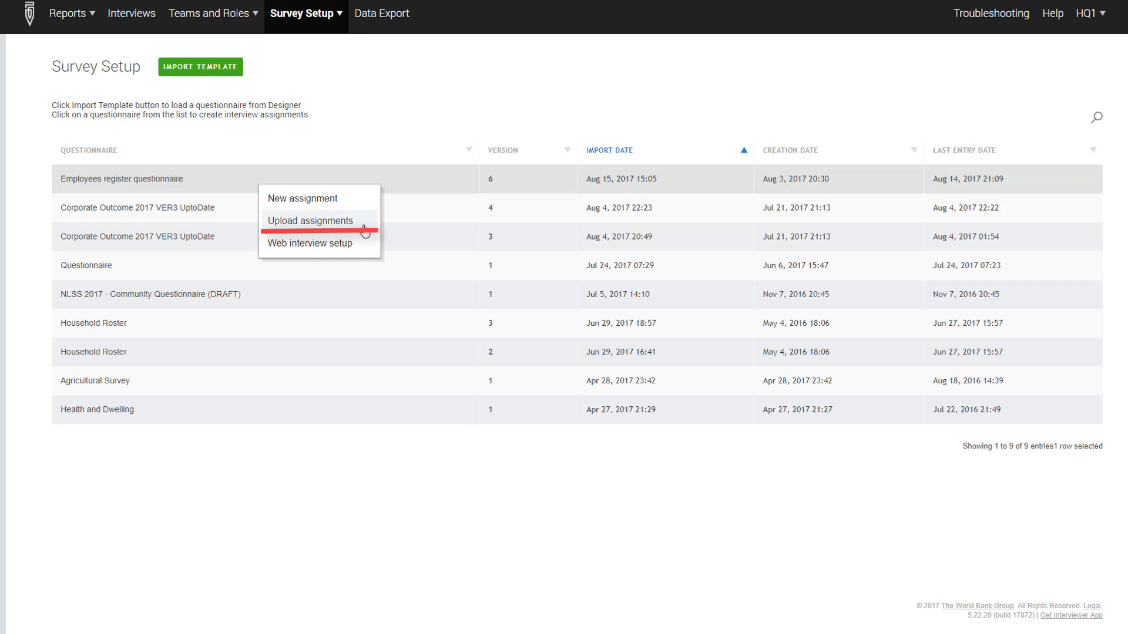
Choose Upload assignments for Employees register questionnaire and list its five identifying variables.
{"action": "left_click", "coordinate": [310, 220]}
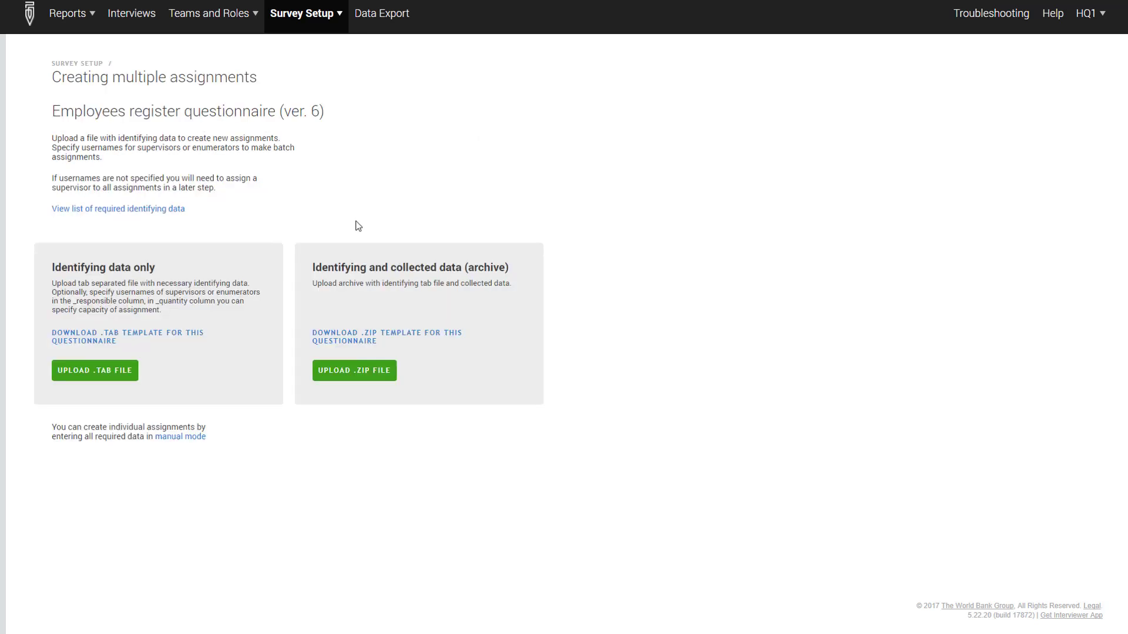
{"action": "mouse_move", "coordinate": [193, 216]}
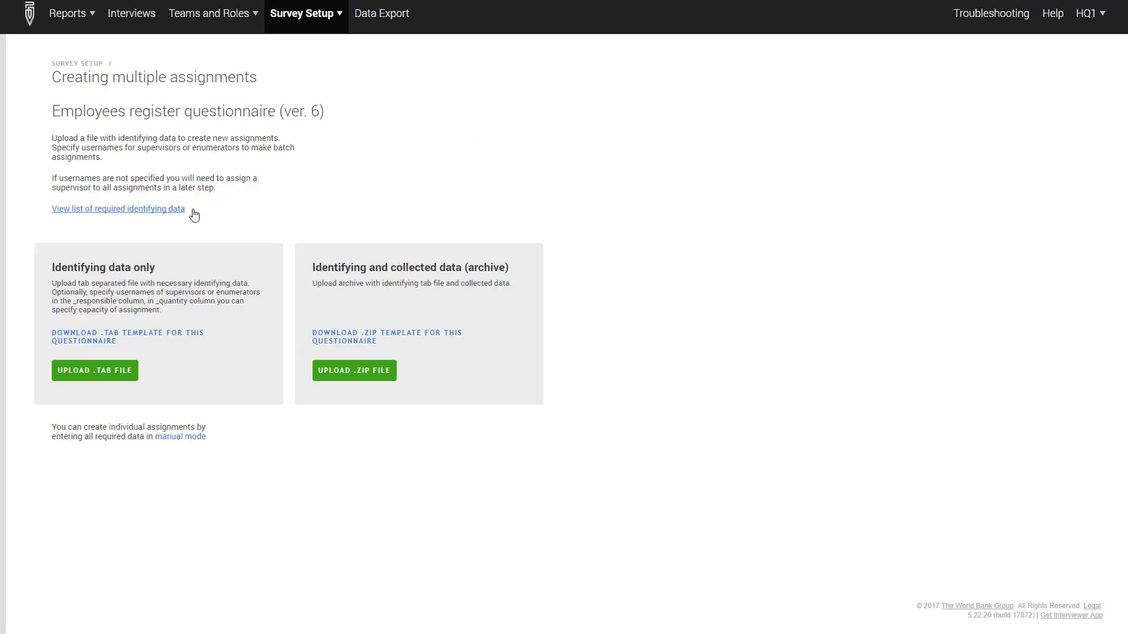
{"action": "left_click", "coordinate": [118, 209]}
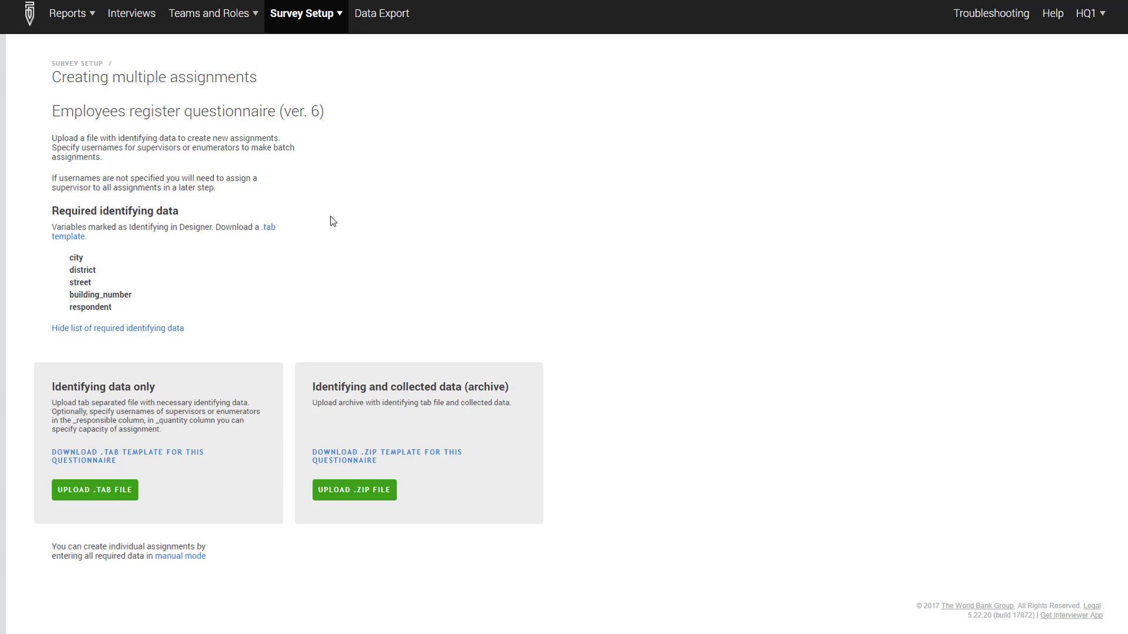
{"action": "mouse_move", "coordinate": [198, 451]}
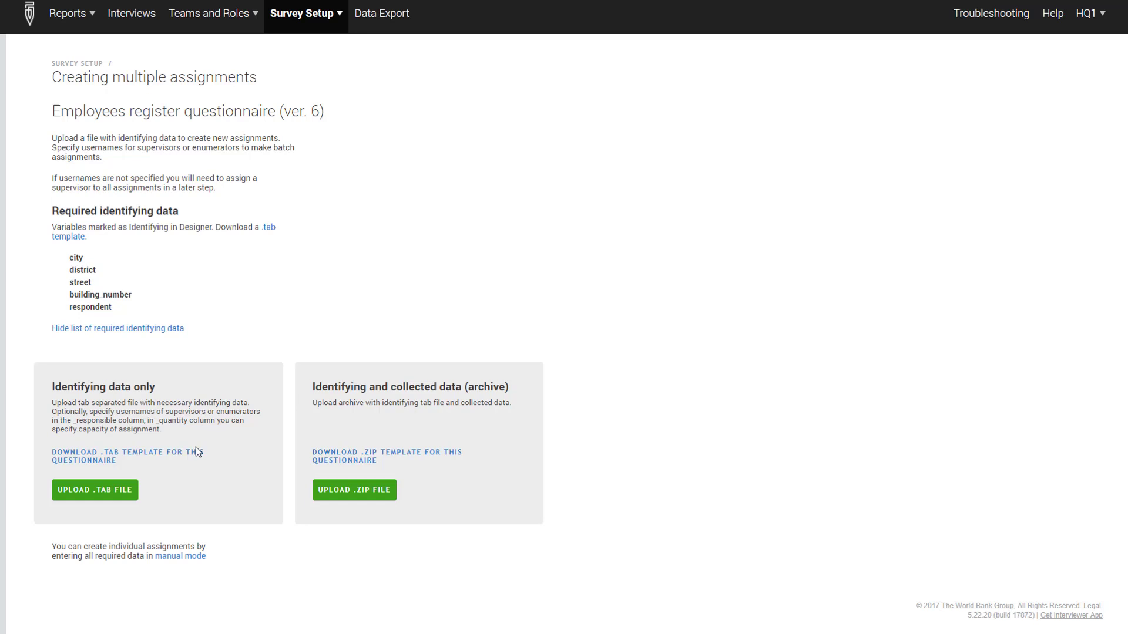
{"action": "left_click", "coordinate": [123, 455]}
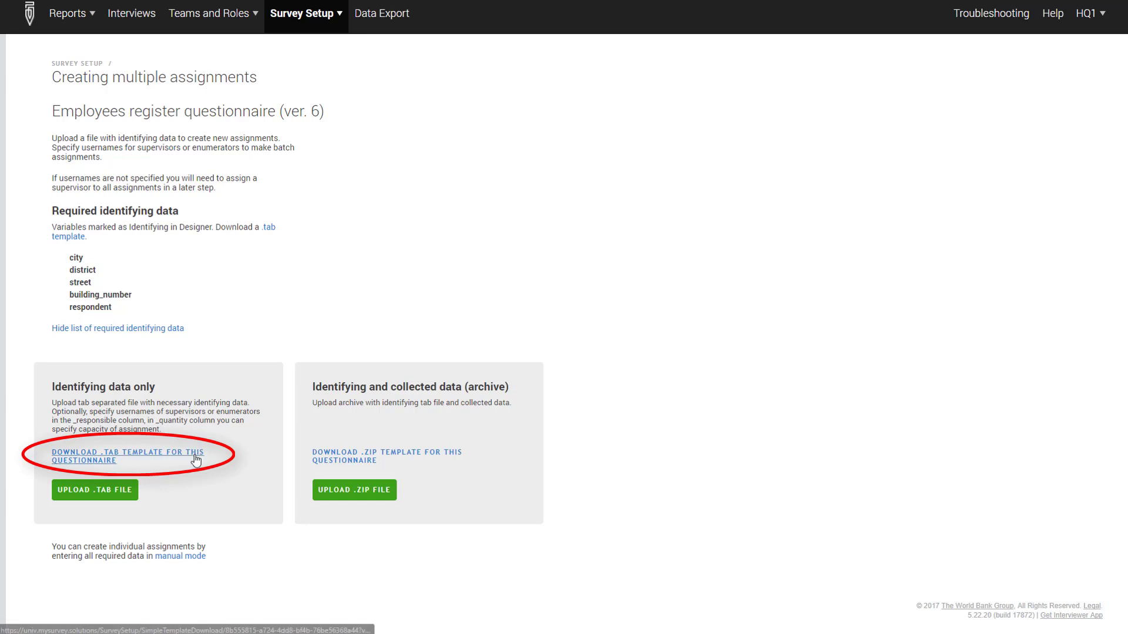
Download the .tab template and add _responsible and _quantity columns with usernames and counts in Excel.
{"action": "left_click", "coordinate": [127, 455]}
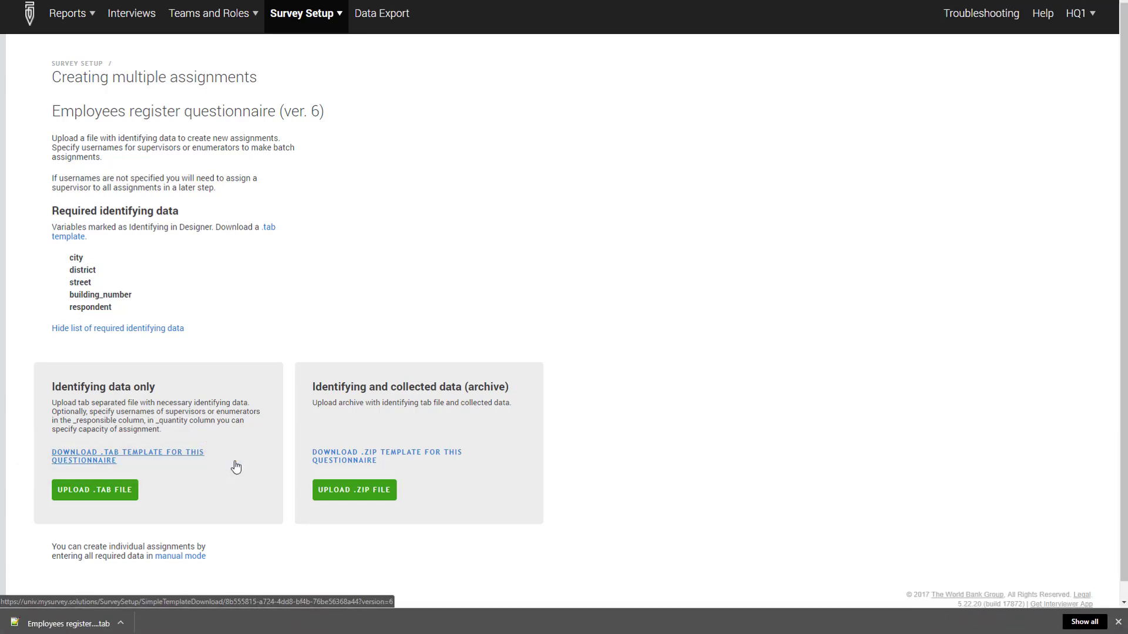
{"action": "left_click", "coordinate": [127, 456]}
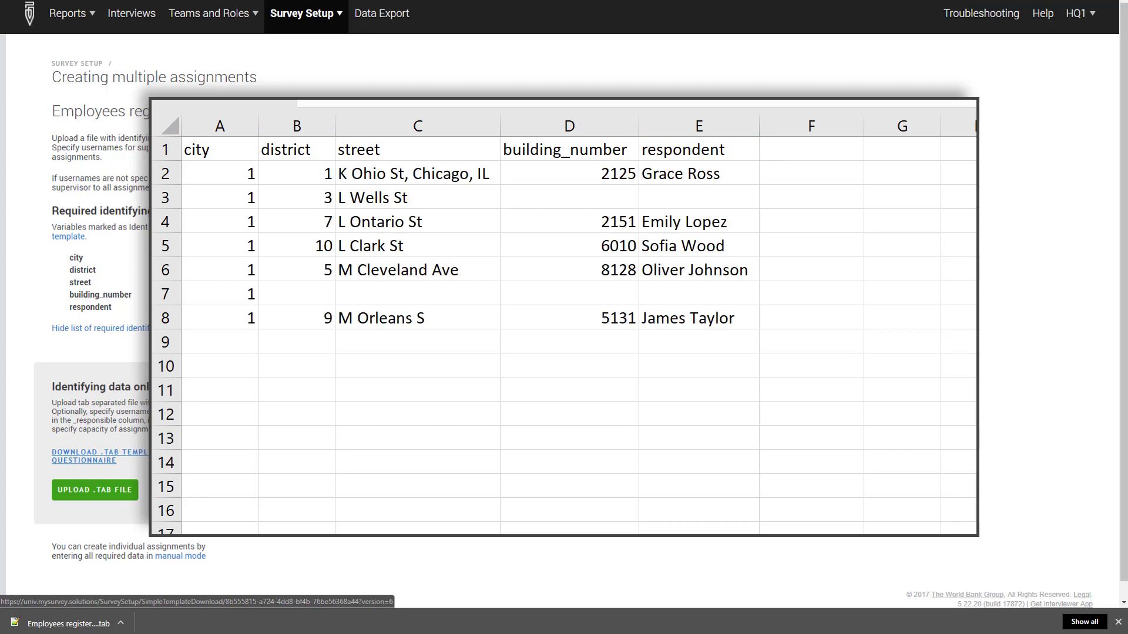
{"action": "left_click", "coordinate": [100, 329]}
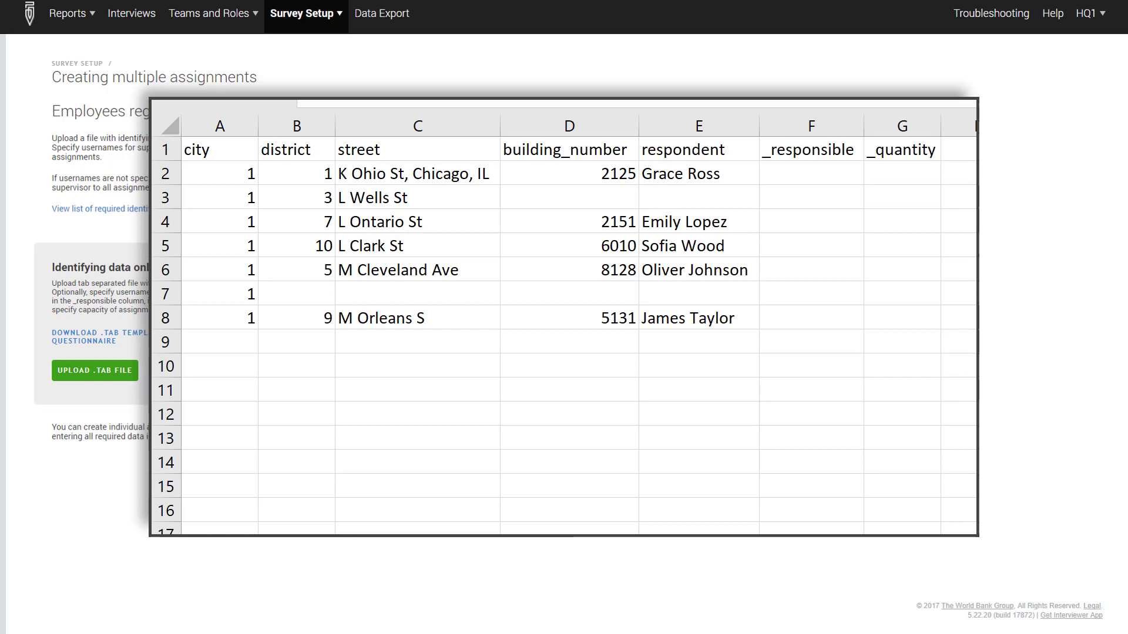
{"action": "left_click", "coordinate": [901, 151]}
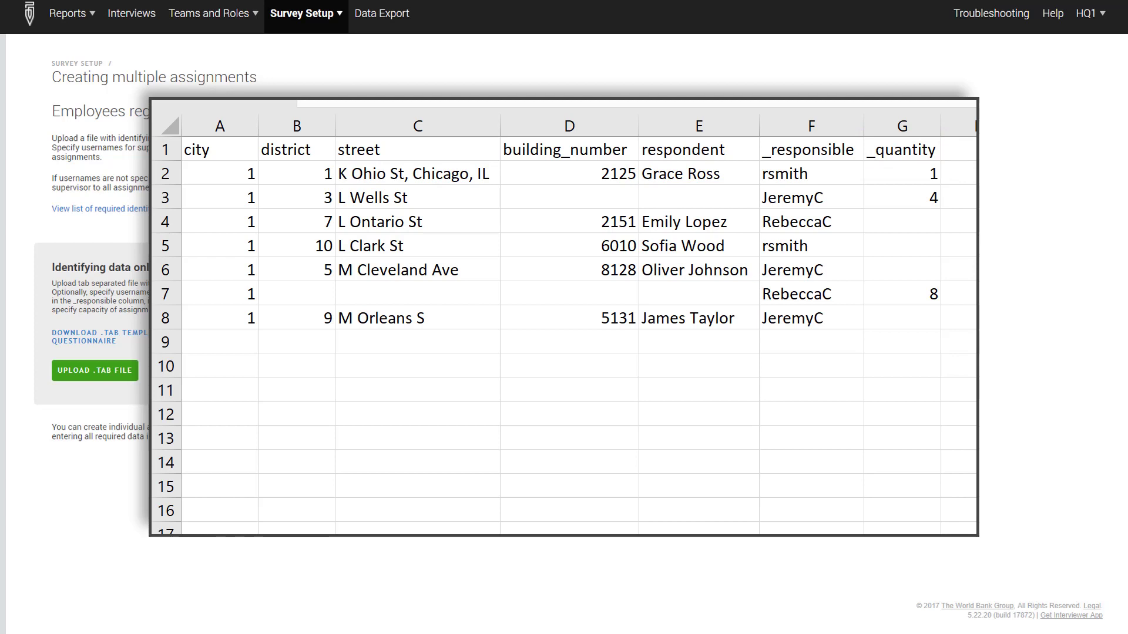
{"action": "left_click", "coordinate": [809, 150]}
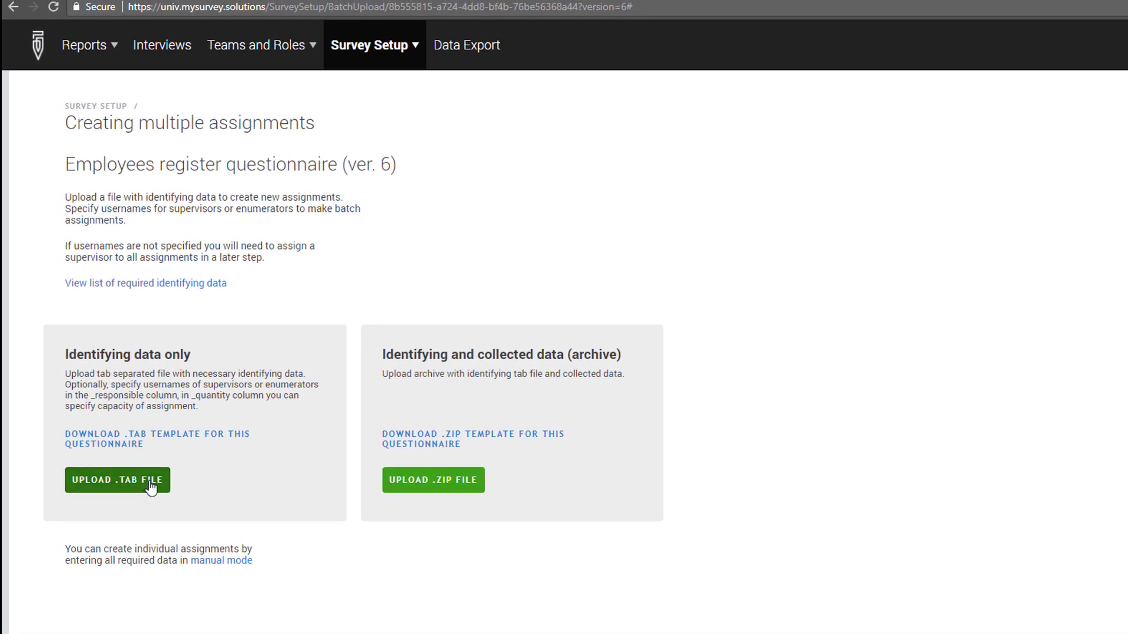
Upload the edited 'Employees register questionnaire .tab' file for verification.
{"action": "left_click", "coordinate": [118, 479]}
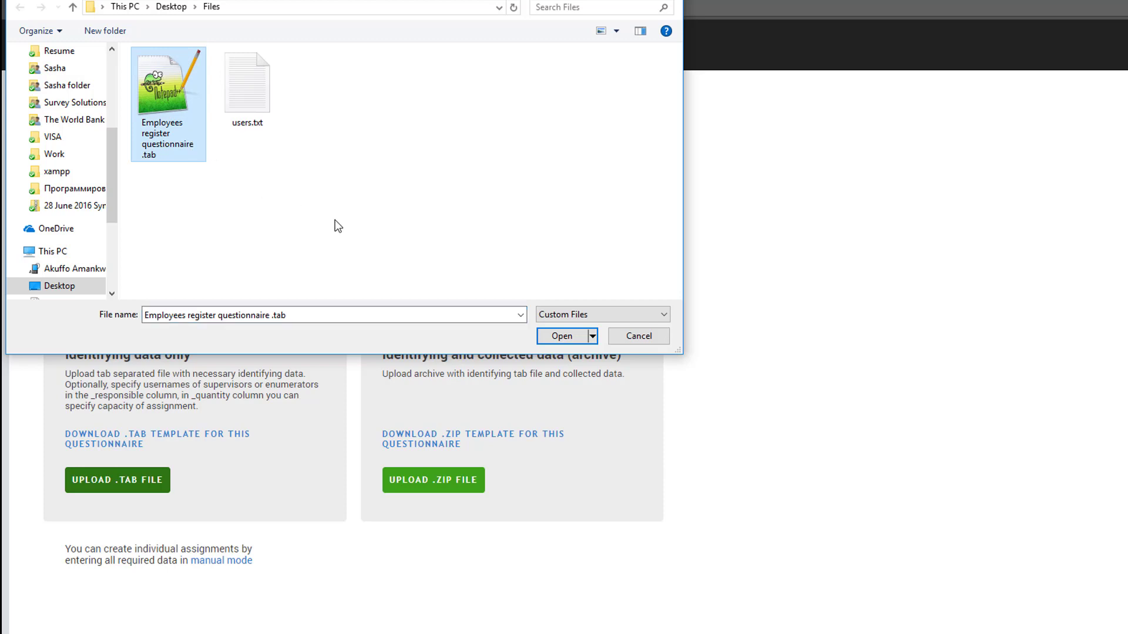
{"action": "left_click", "coordinate": [563, 336]}
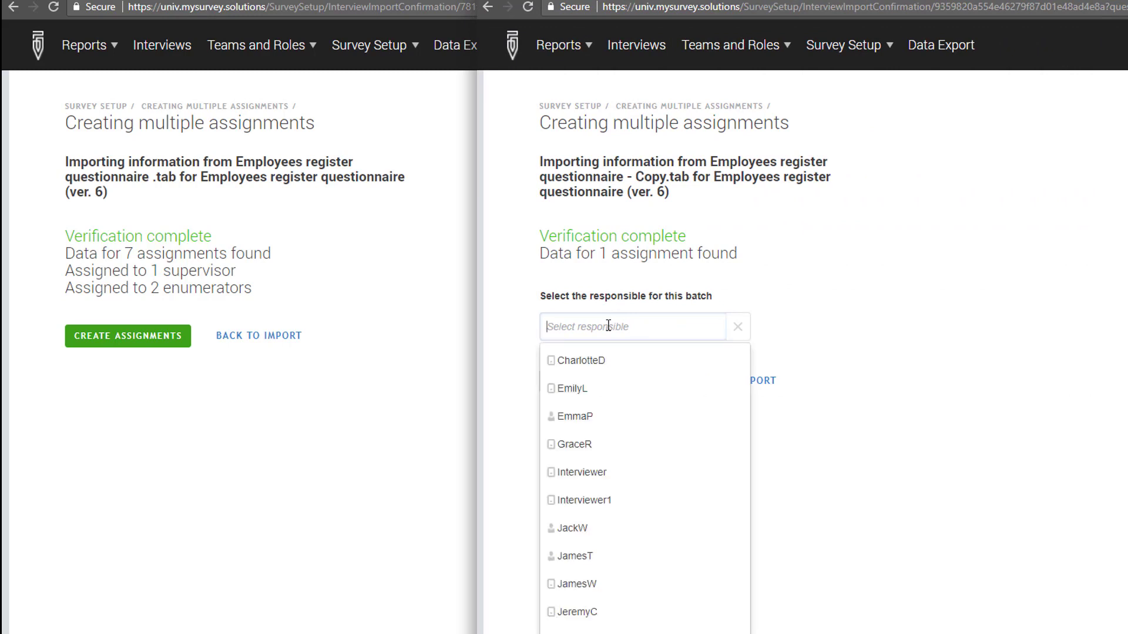
{"action": "type", "text": "j"}
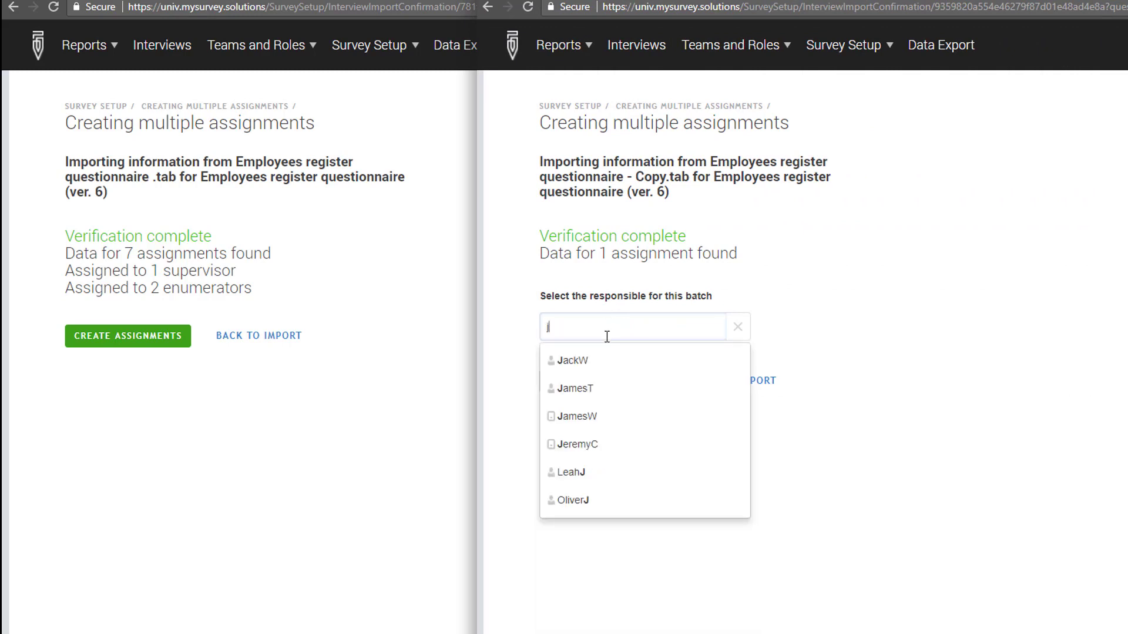
{"action": "left_click", "coordinate": [578, 444]}
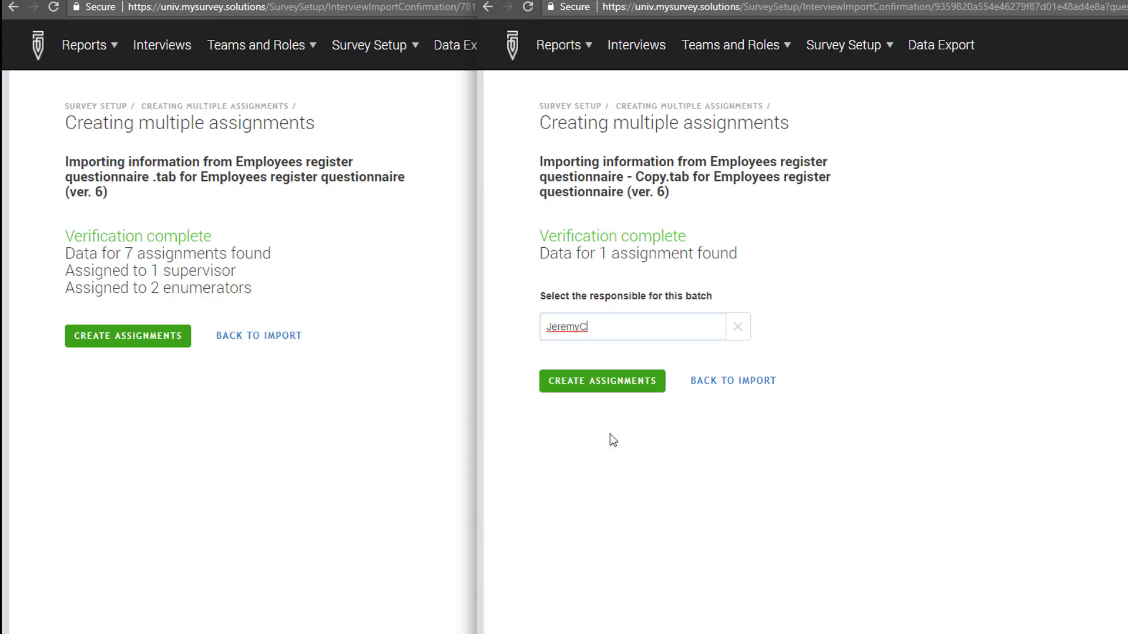
{"action": "left_click", "coordinate": [603, 380]}
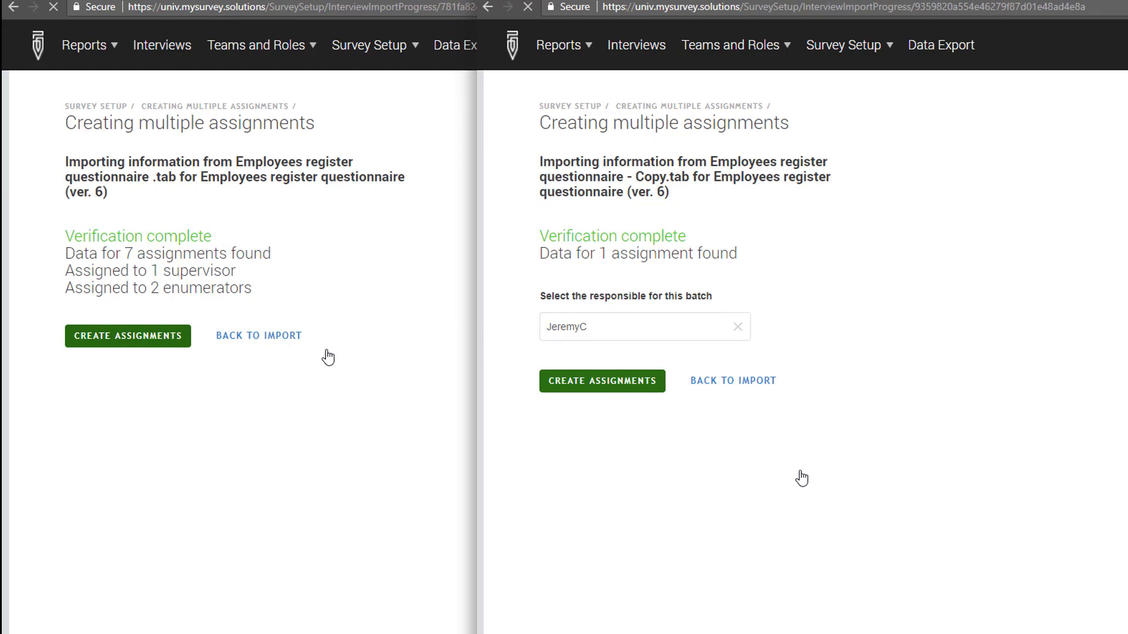
{"action": "left_click", "coordinate": [603, 380]}
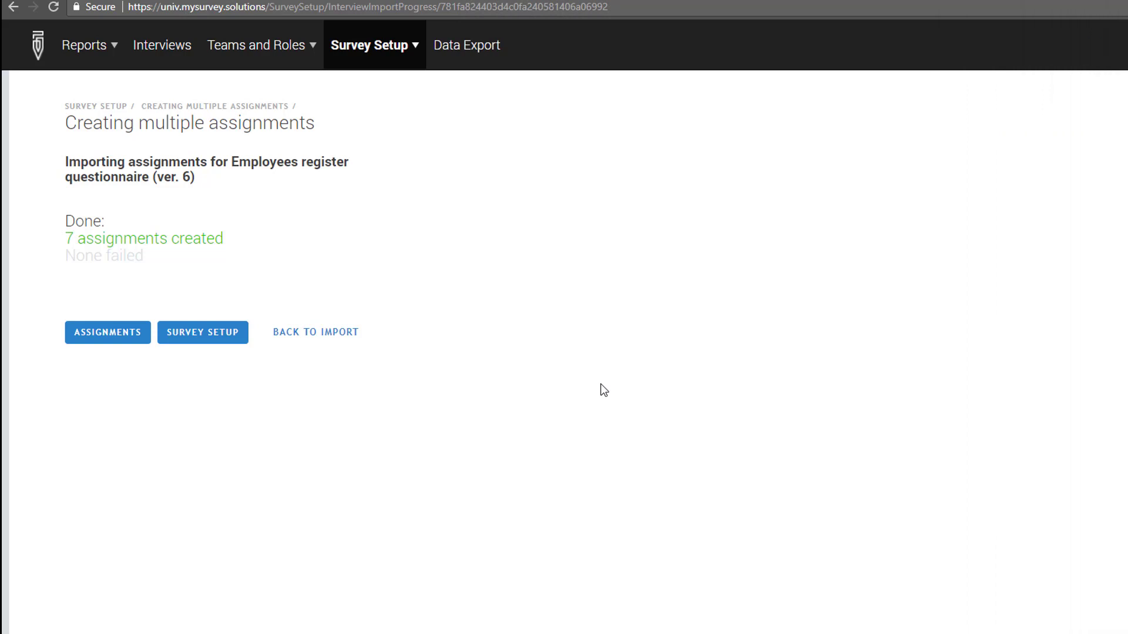
{"action": "left_click", "coordinate": [107, 332]}
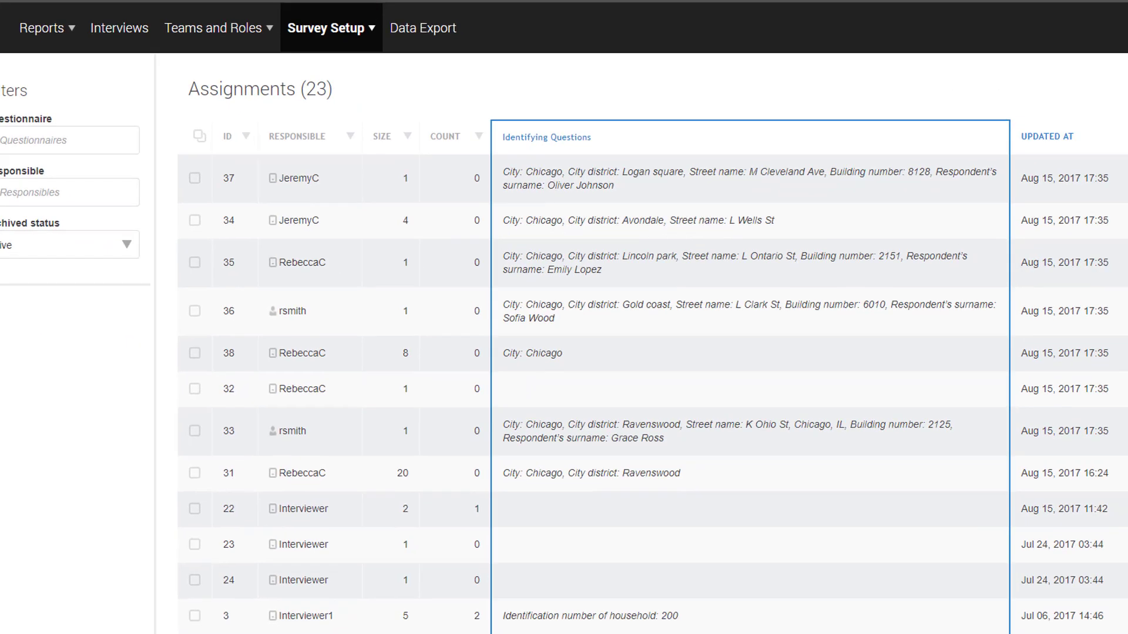